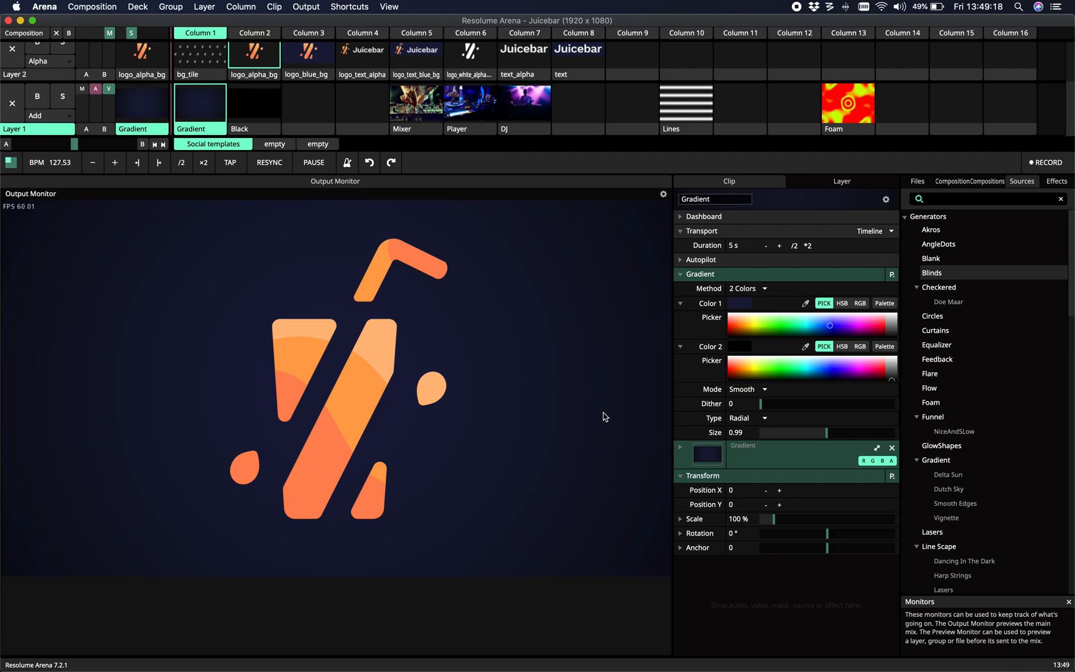
mouse_move(576, 264)
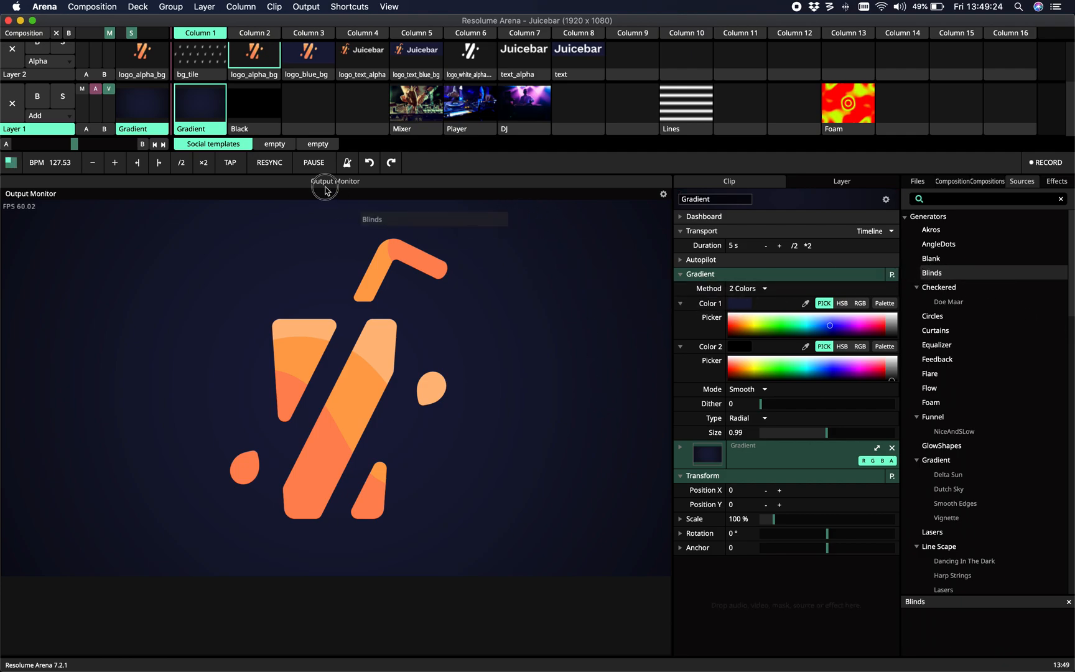
- Place the Blinds generator into a Layer 1 clip slot and trigger it
click(307, 103)
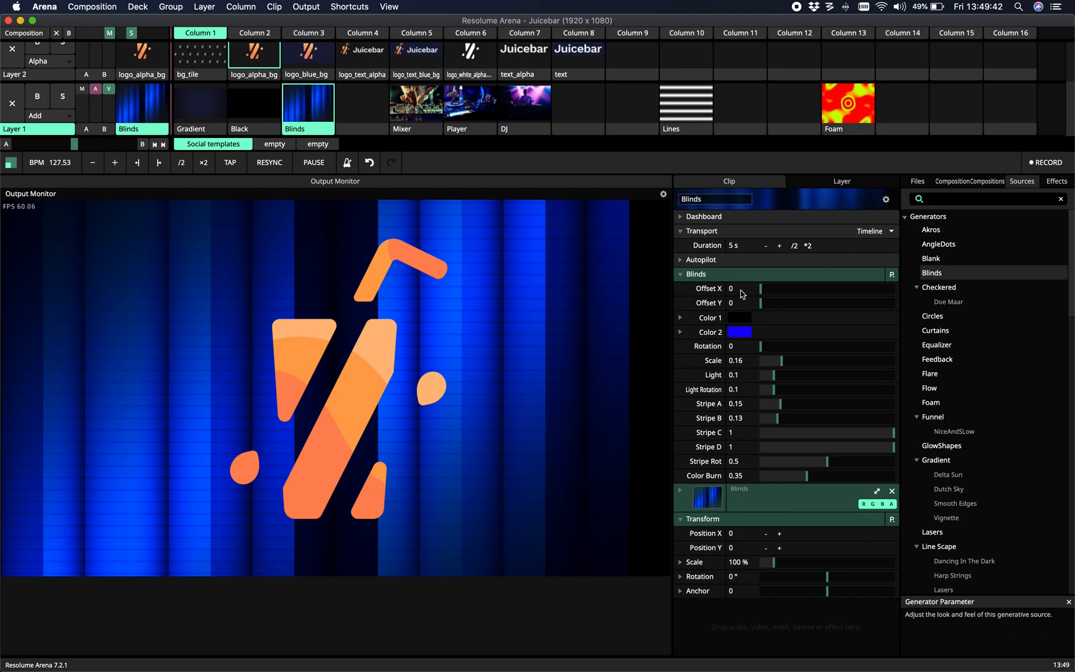
- Nudge Blinds Offset X and animate it on a 20-second timeline
click(760, 288)
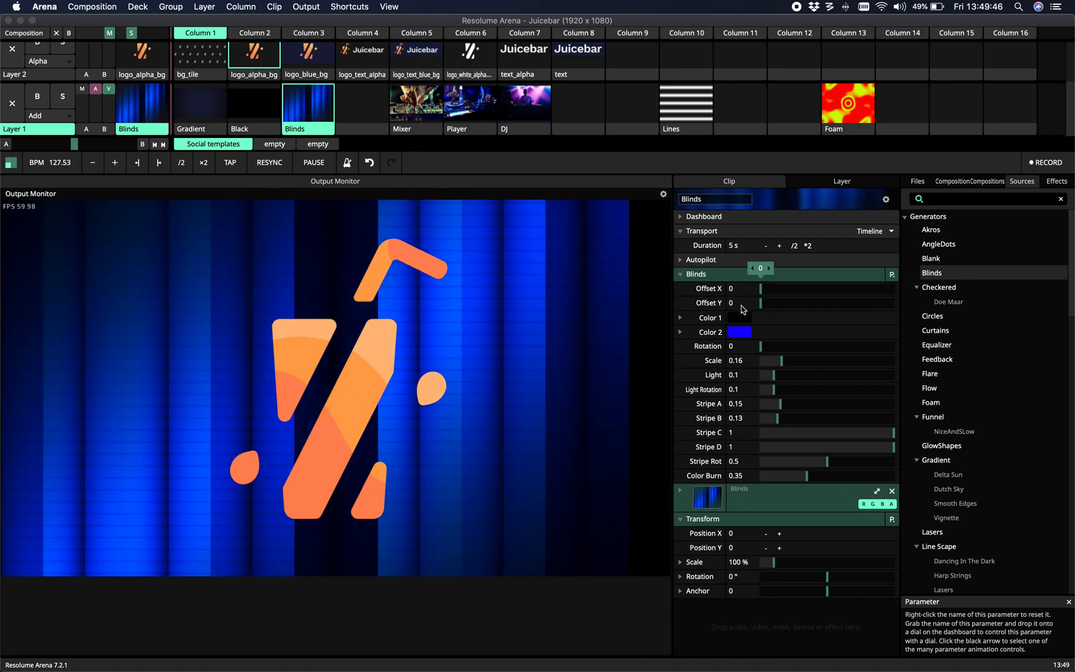
click(741, 288)
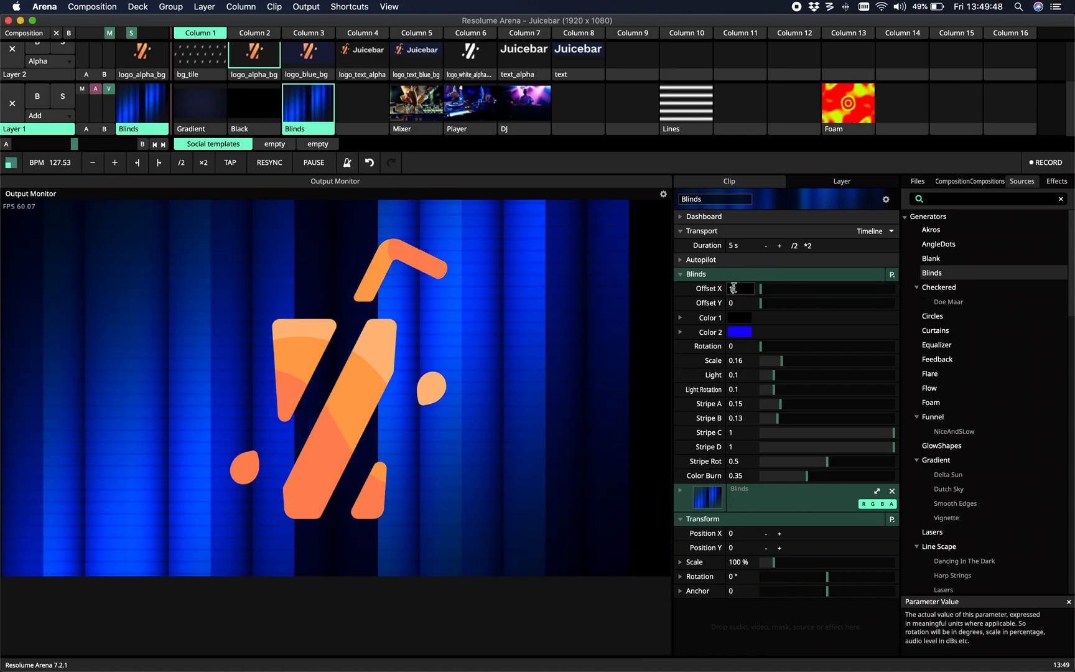
drag(758, 288, 771, 288)
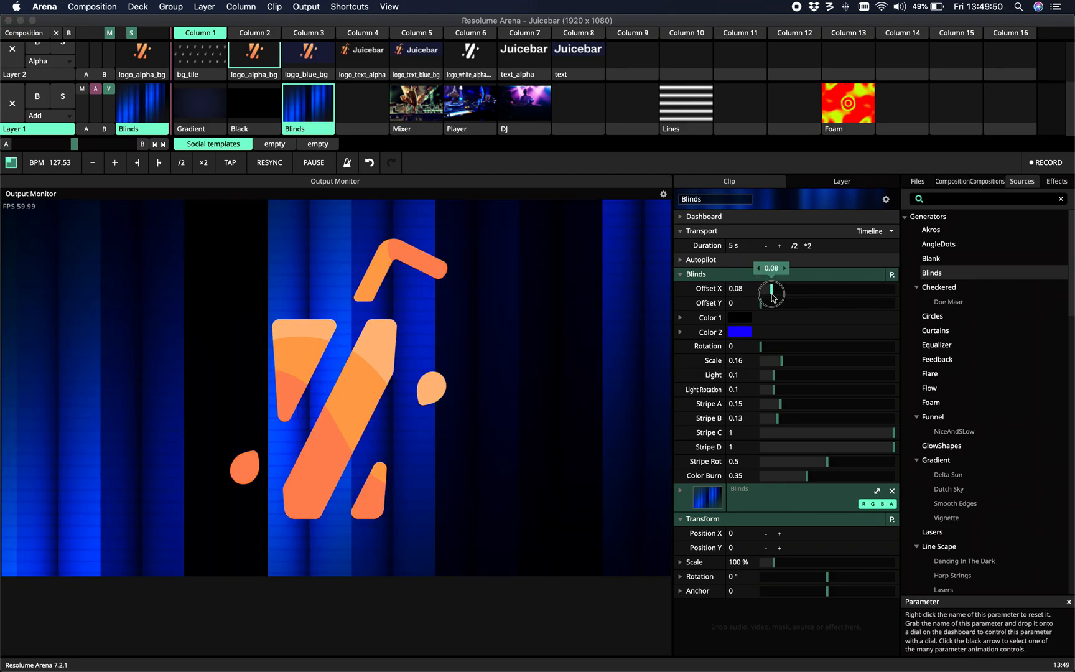
click(771, 288)
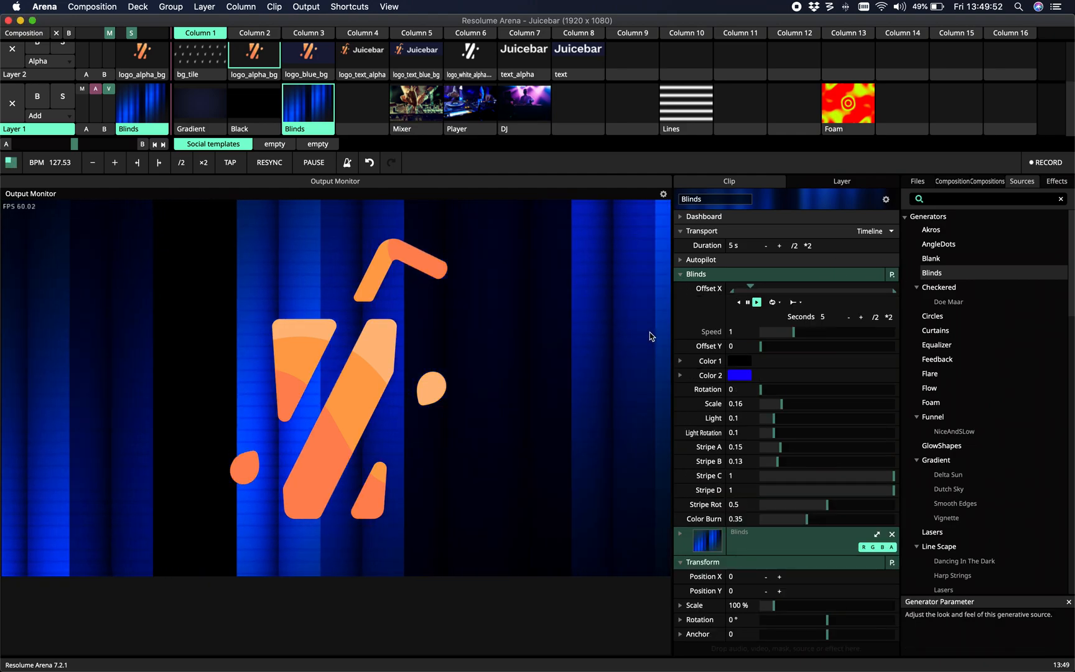
click(888, 317)
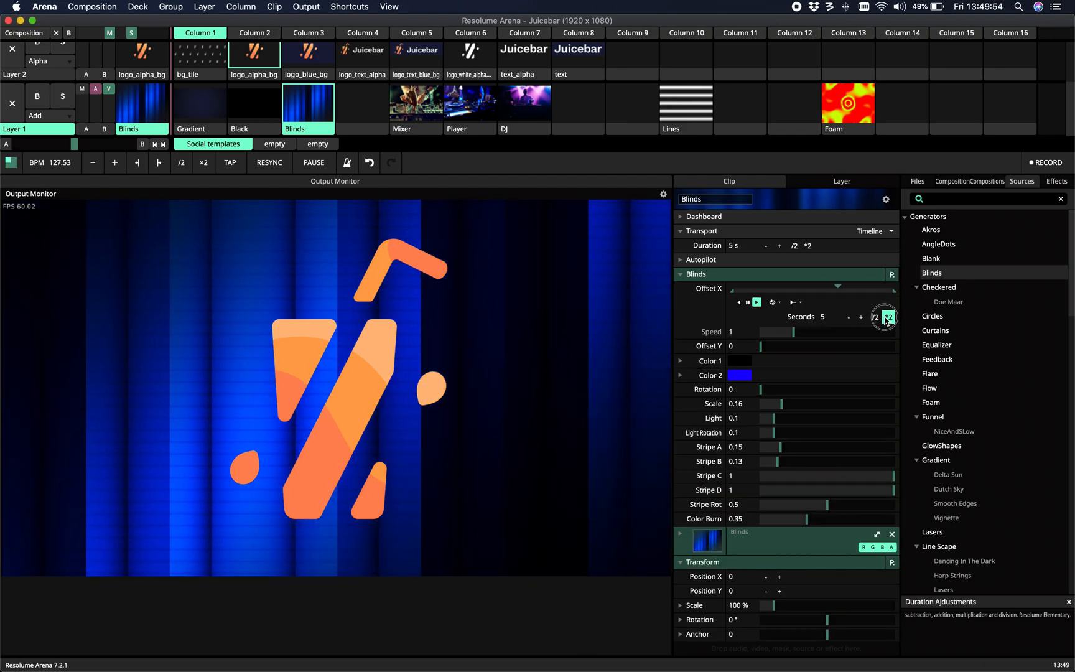
click(888, 318)
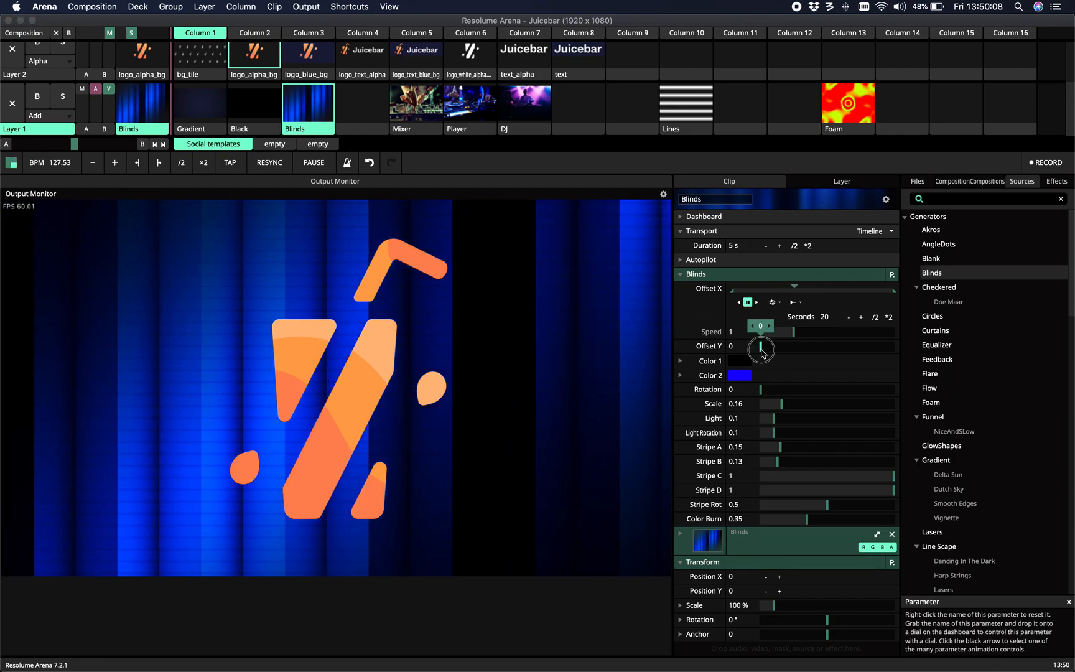
- Drag the Blinds Offset Y slider fully right to 1
drag(761, 350, 774, 346)
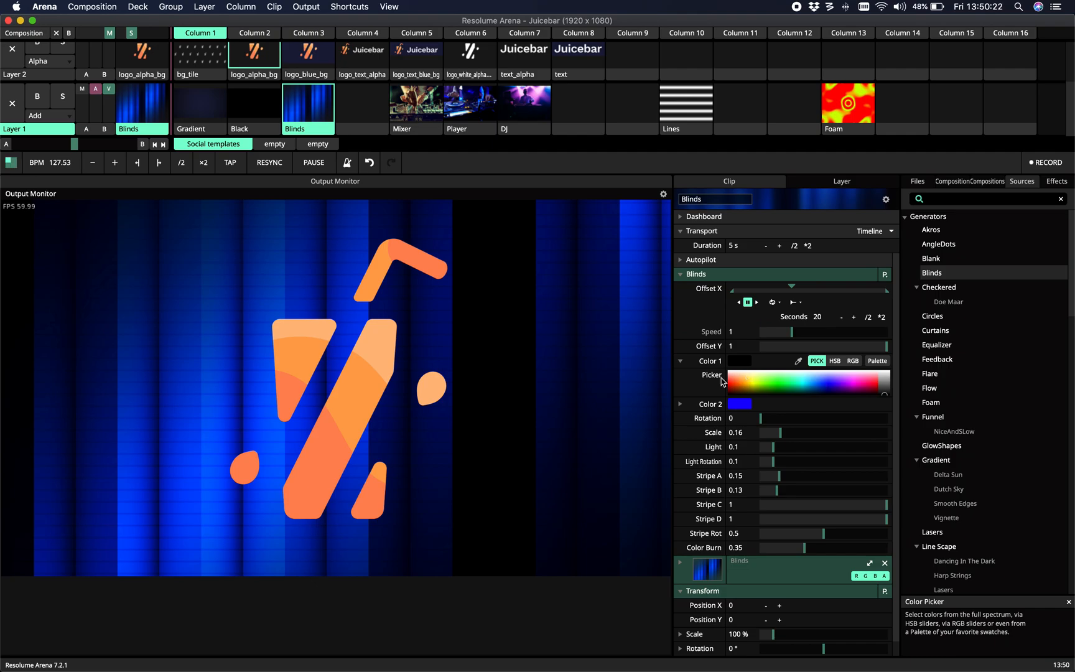
- Try yellow, red, magenta and cyan swatches, then set Color 1 black and Color 2 cyan
click(877, 361)
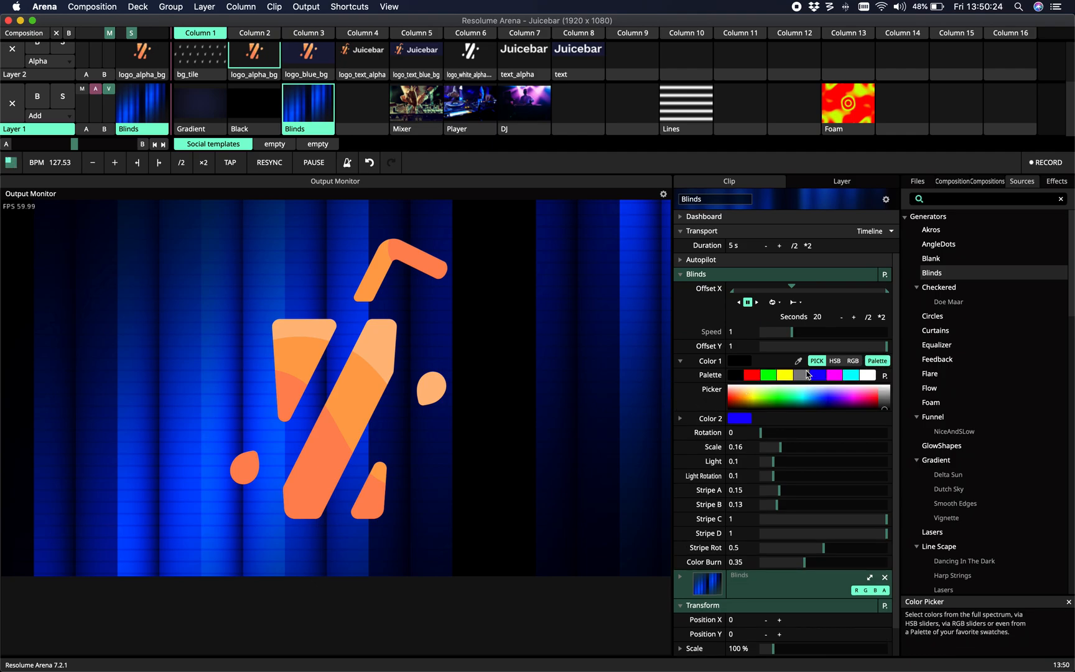
click(768, 375)
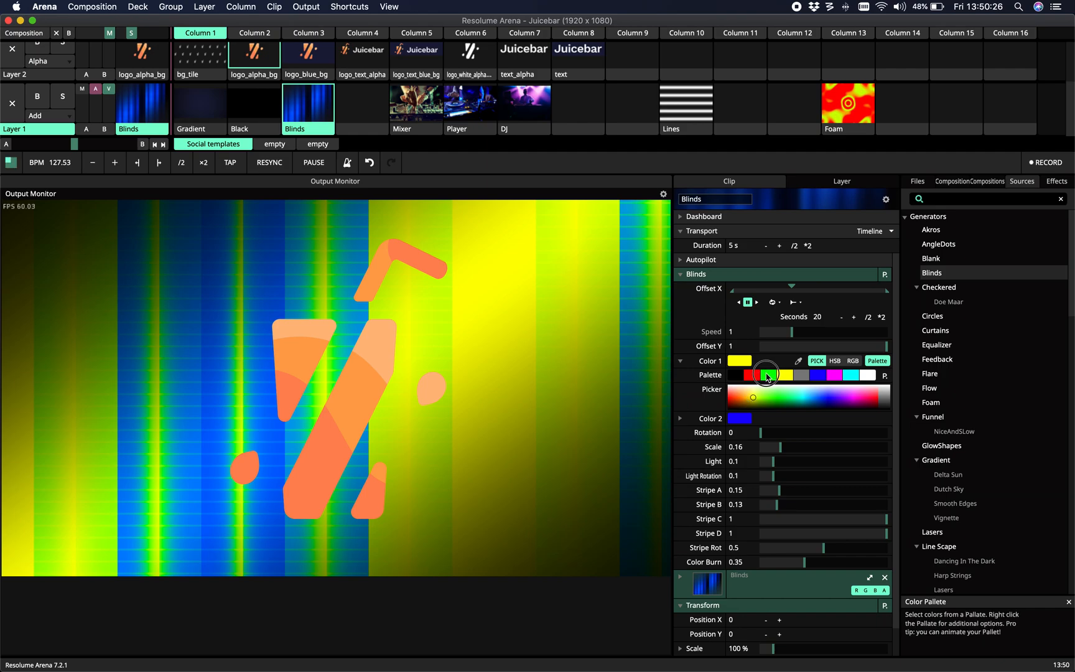
click(752, 375)
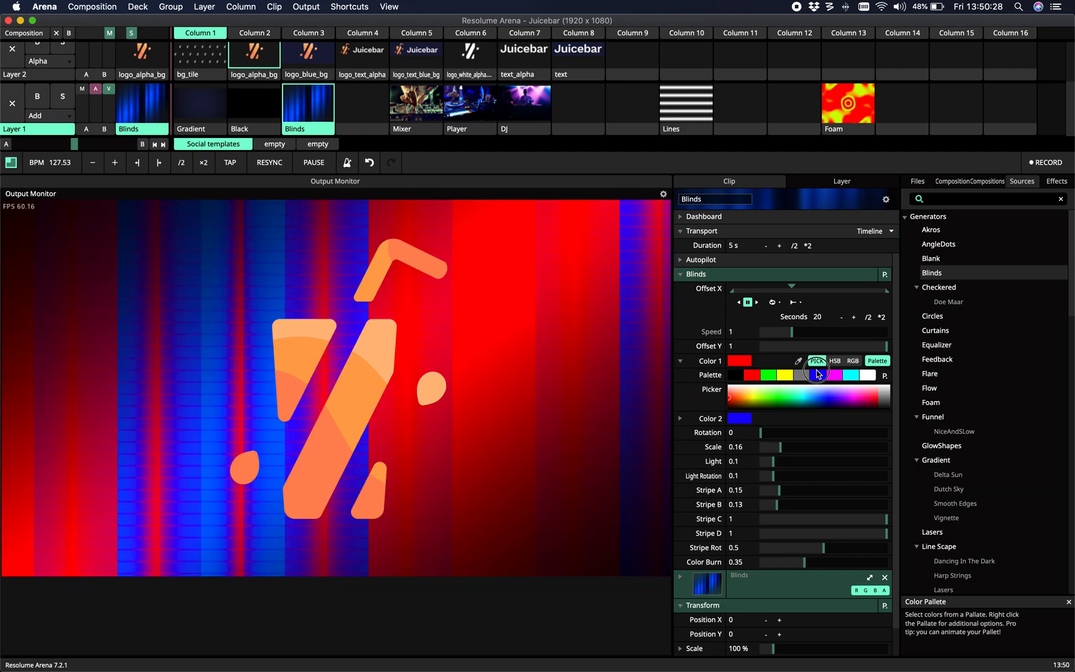
click(851, 375)
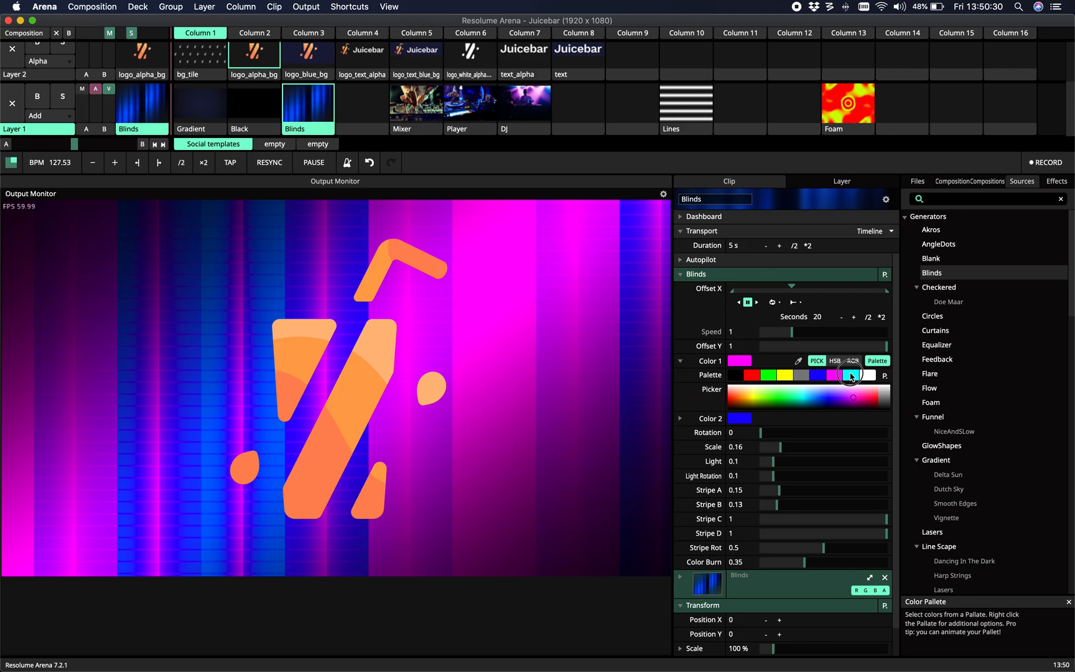
click(852, 375)
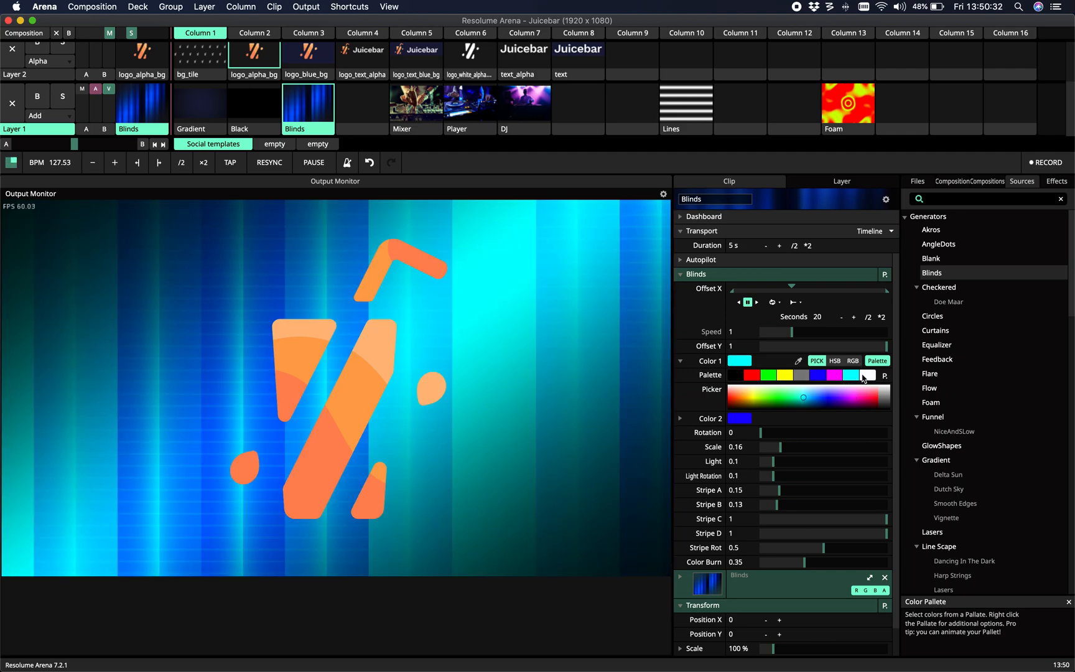
mouse_move(859, 376)
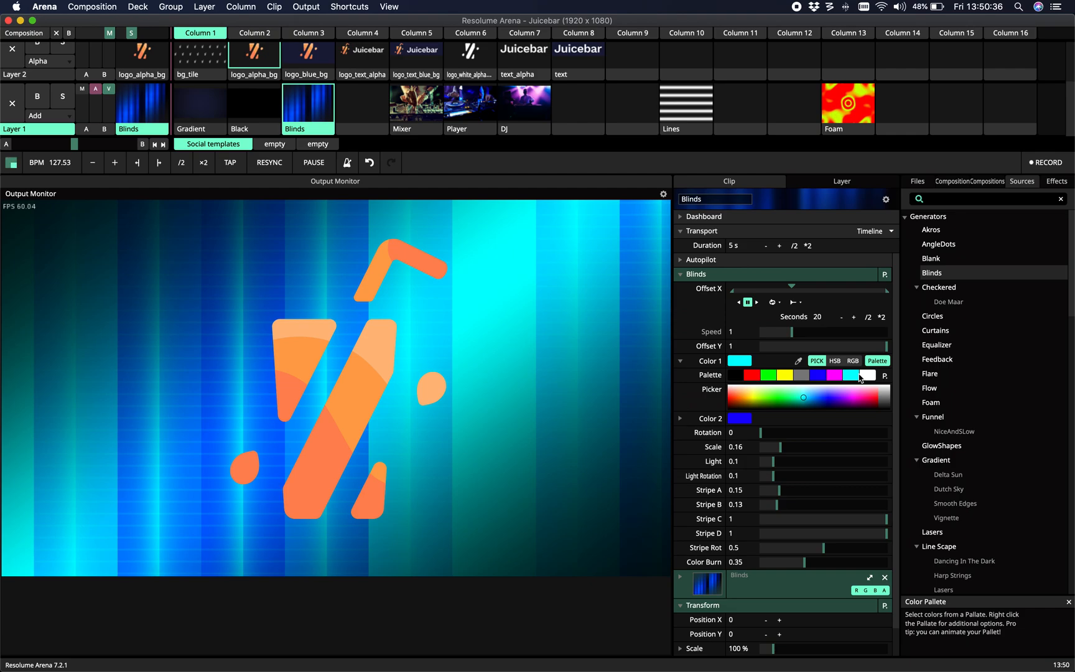
click(803, 402)
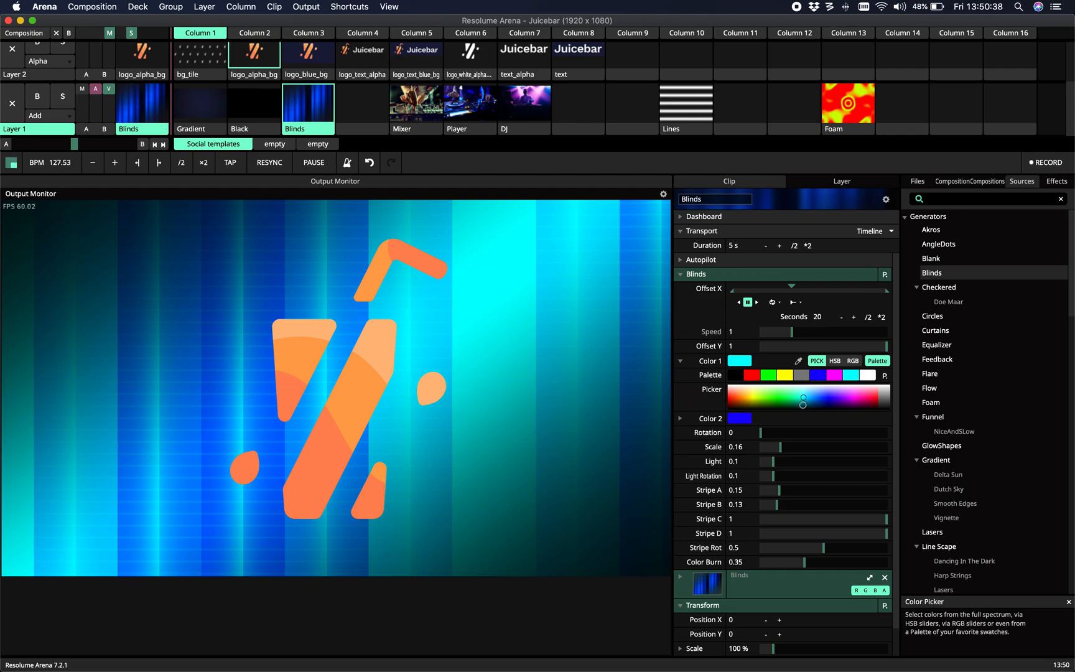
click(768, 376)
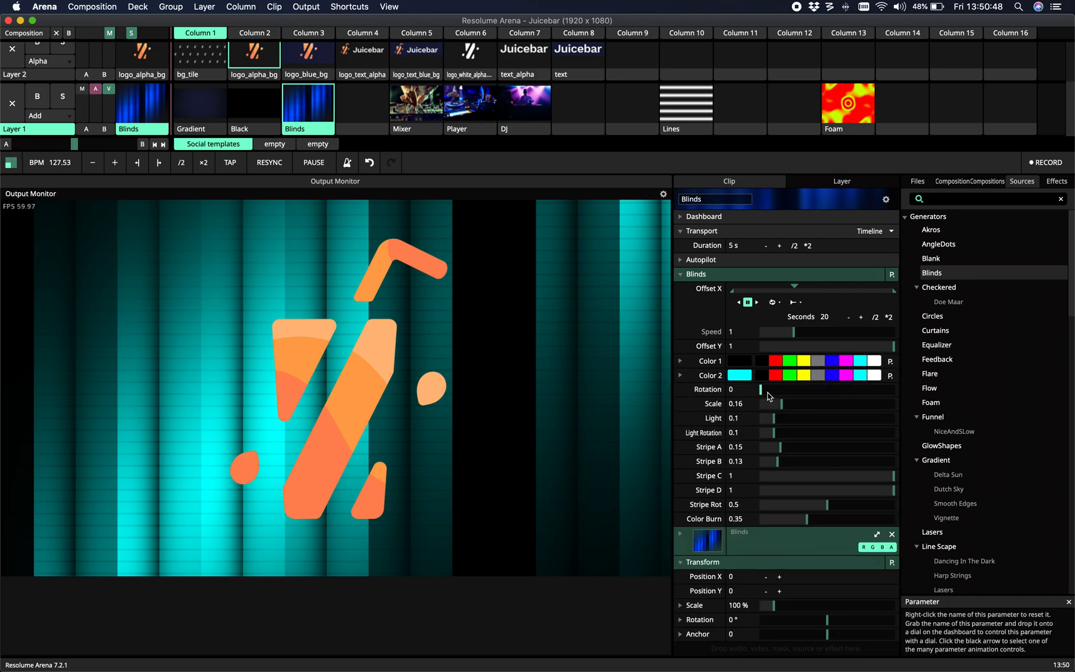
- Tilt the Blinds stripes with rotation around 0.48
drag(759, 390, 775, 390)
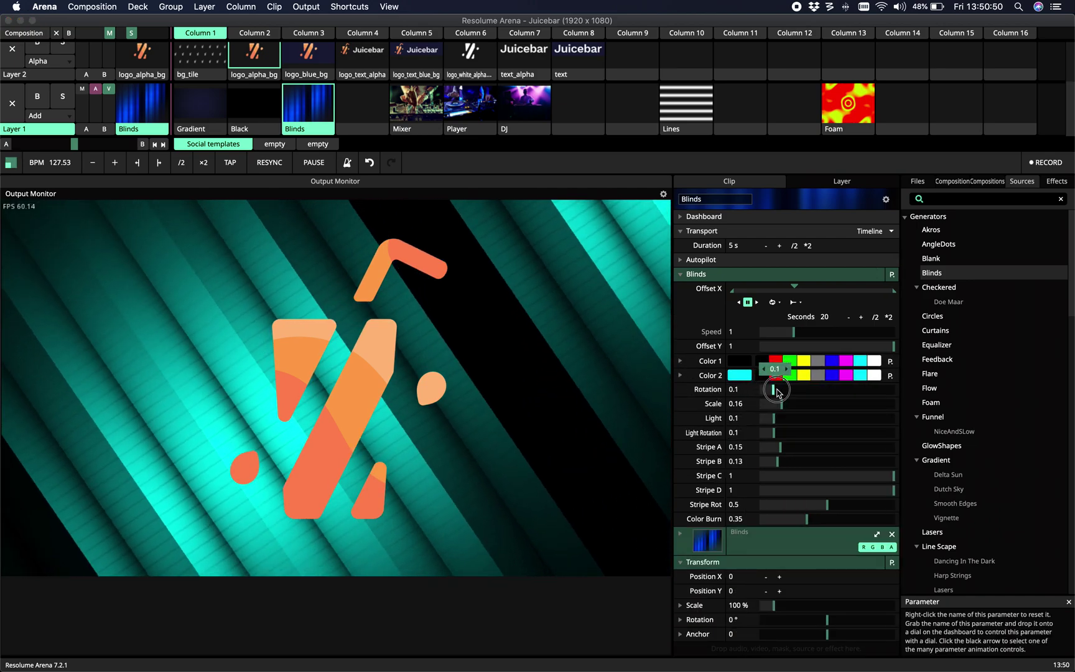
drag(774, 389, 787, 398)
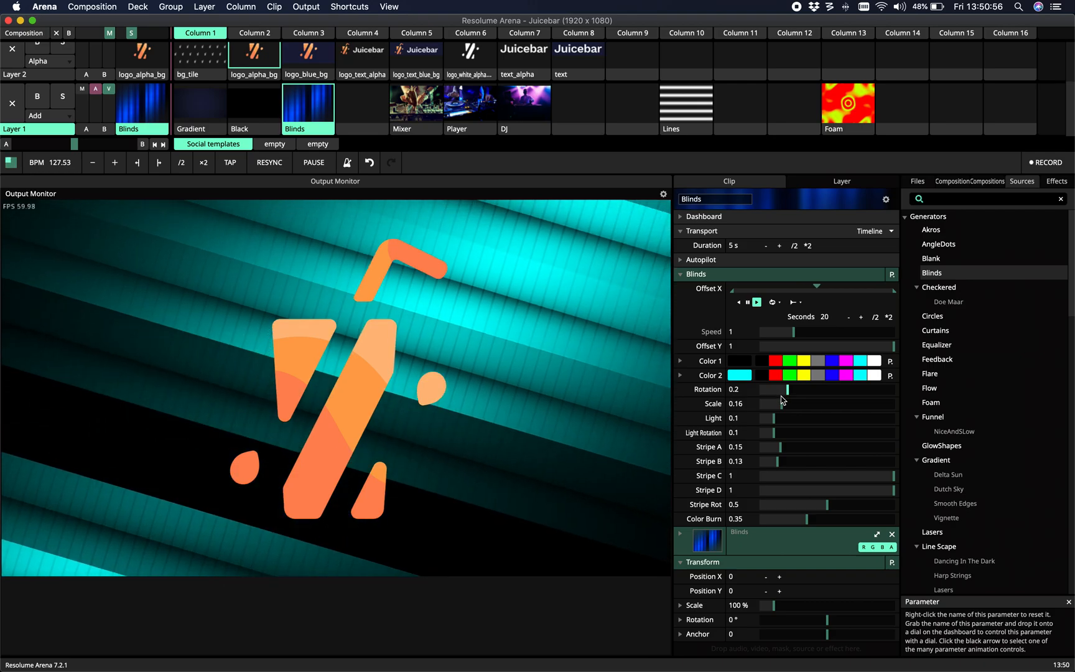
drag(779, 389, 809, 390)
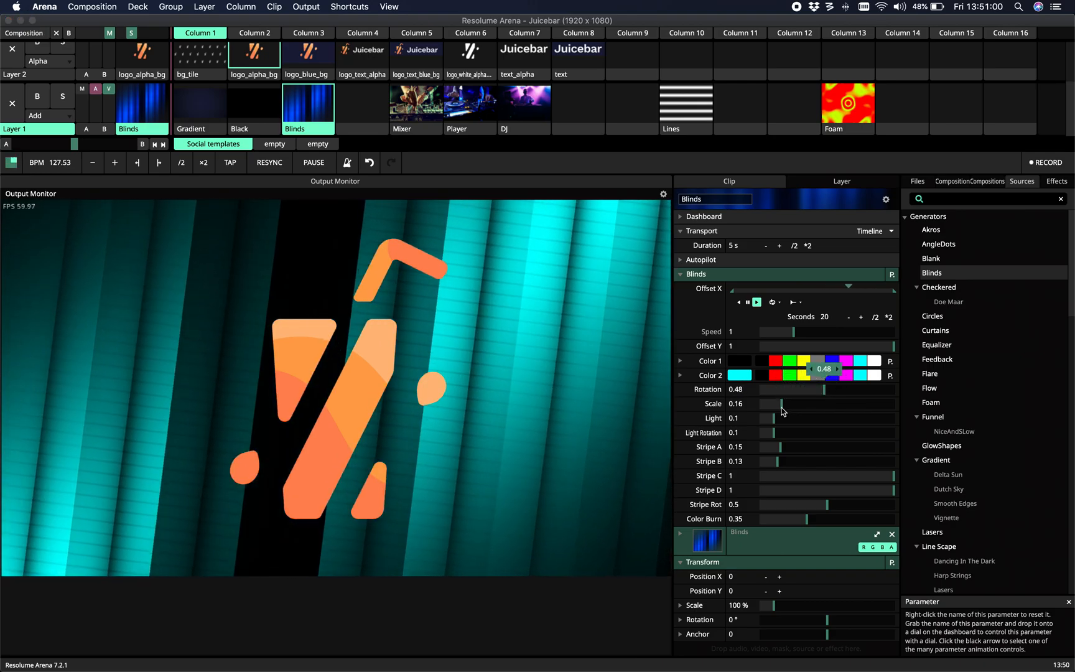
- Adjust the Blinds scale up and down until it settles near 0.46
drag(779, 403, 881, 403)
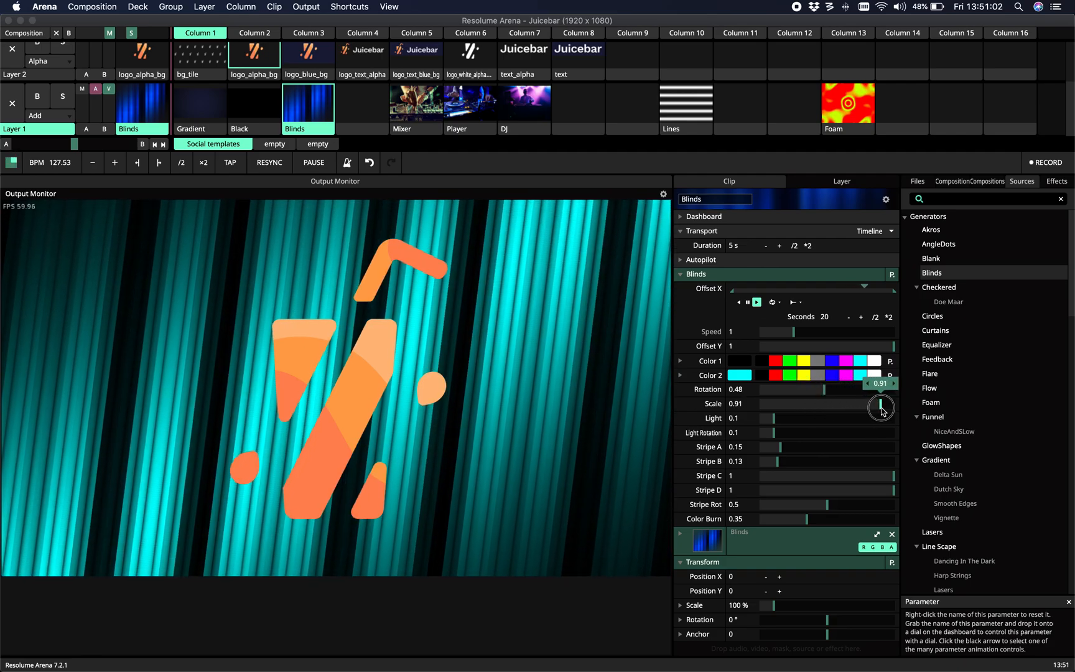
drag(881, 405, 779, 410)
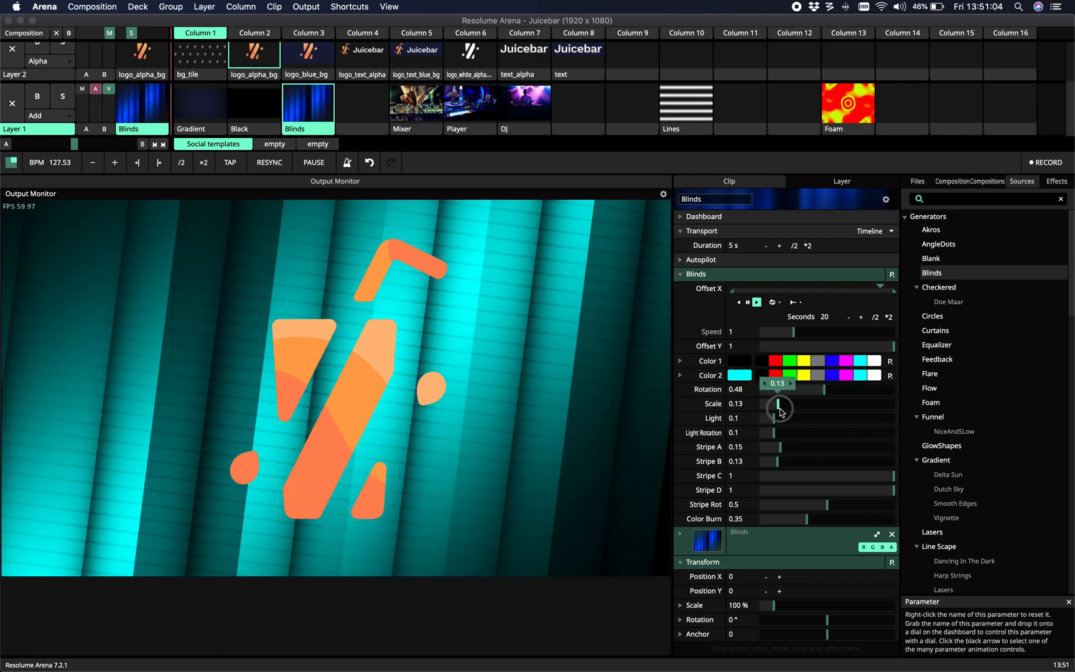
drag(779, 409, 823, 407)
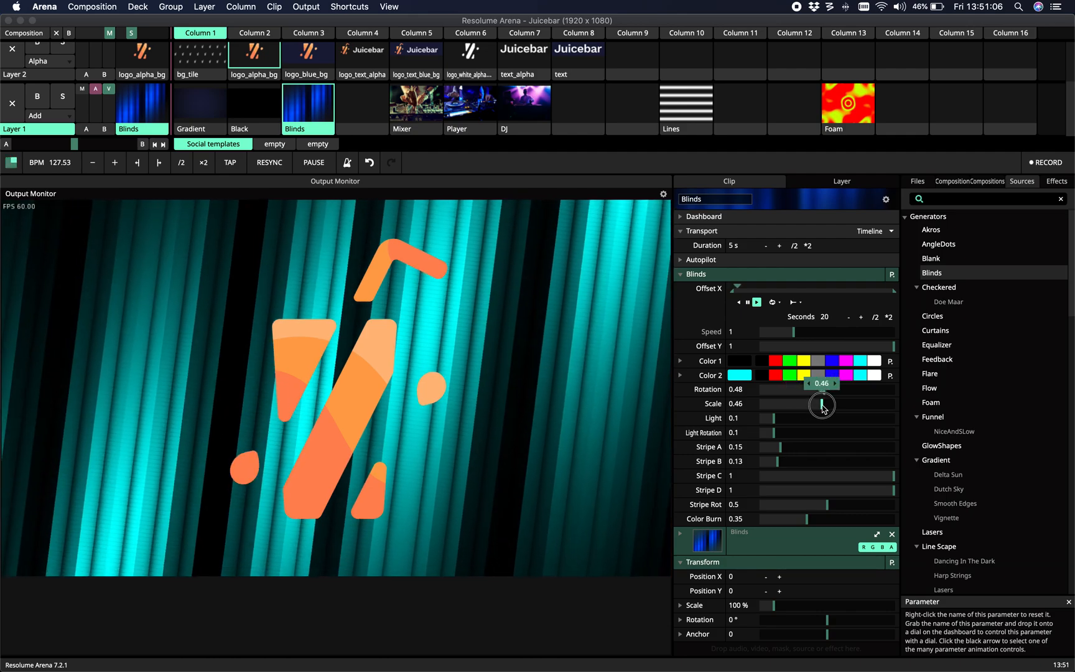
drag(822, 404, 777, 419)
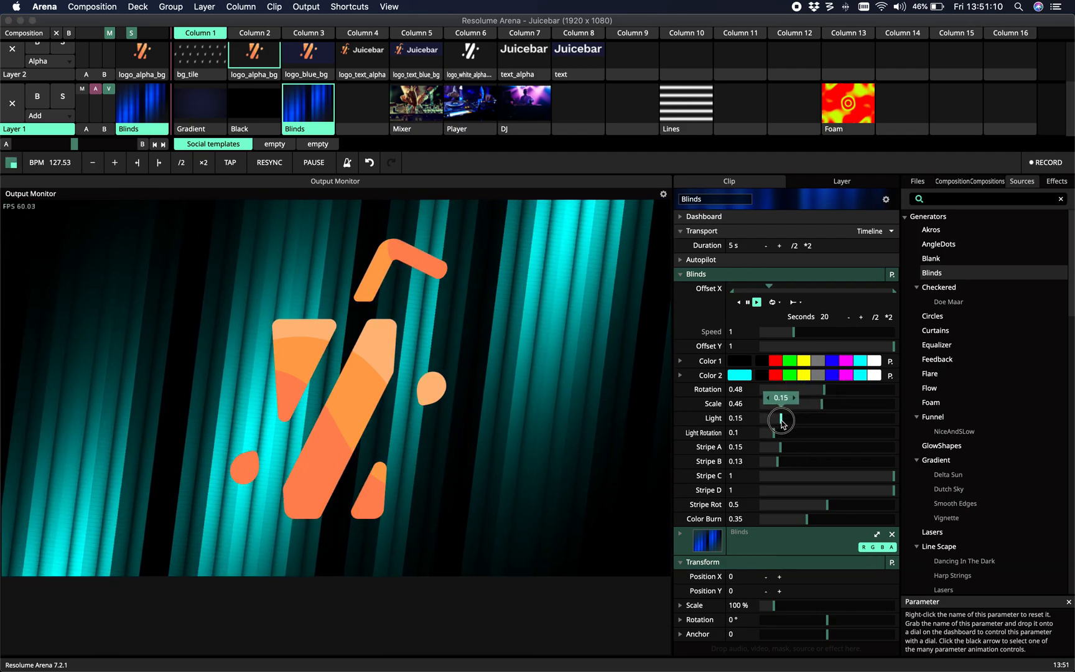
- Set Blinds light to 0.1 with 5-second light rotation animation, and scale 0.51
drag(779, 418, 795, 423)
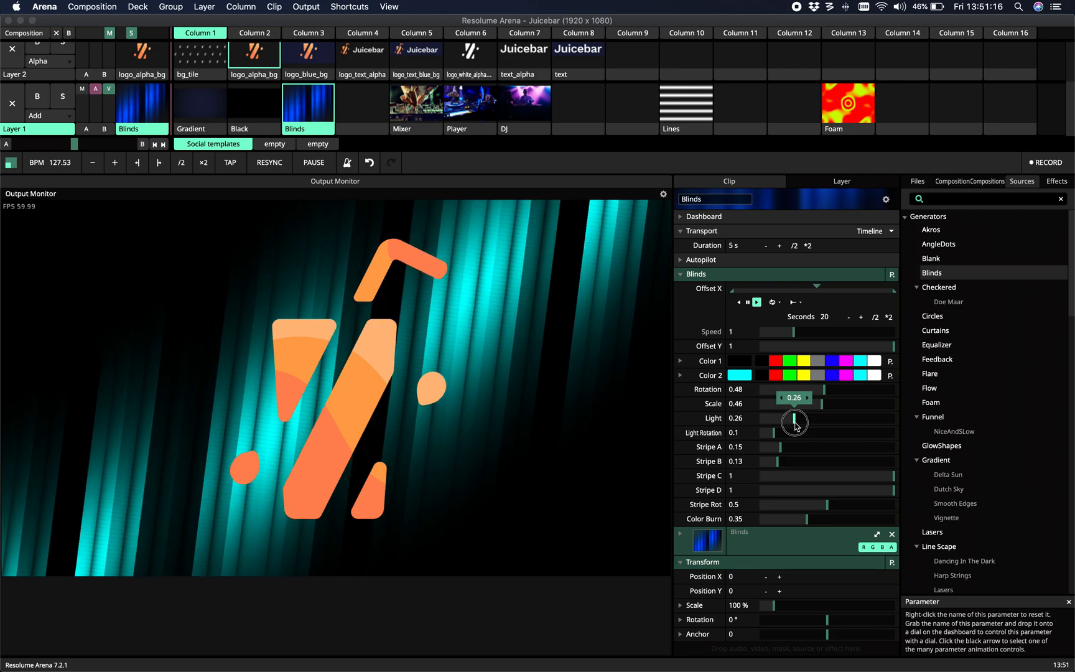
drag(795, 418, 778, 432)
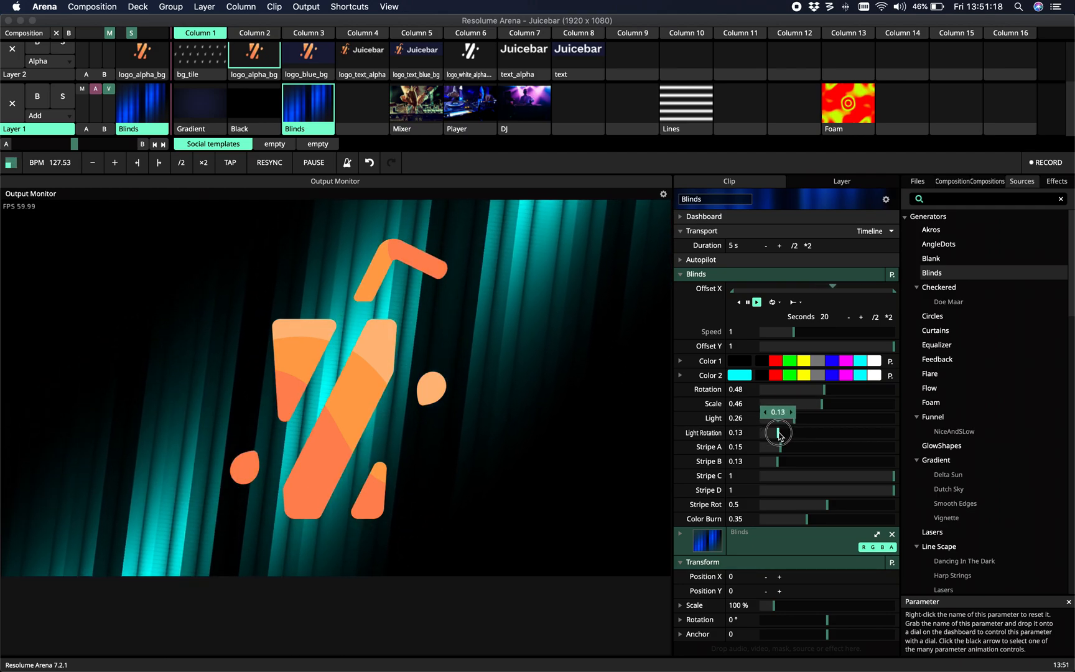
drag(779, 432, 809, 432)
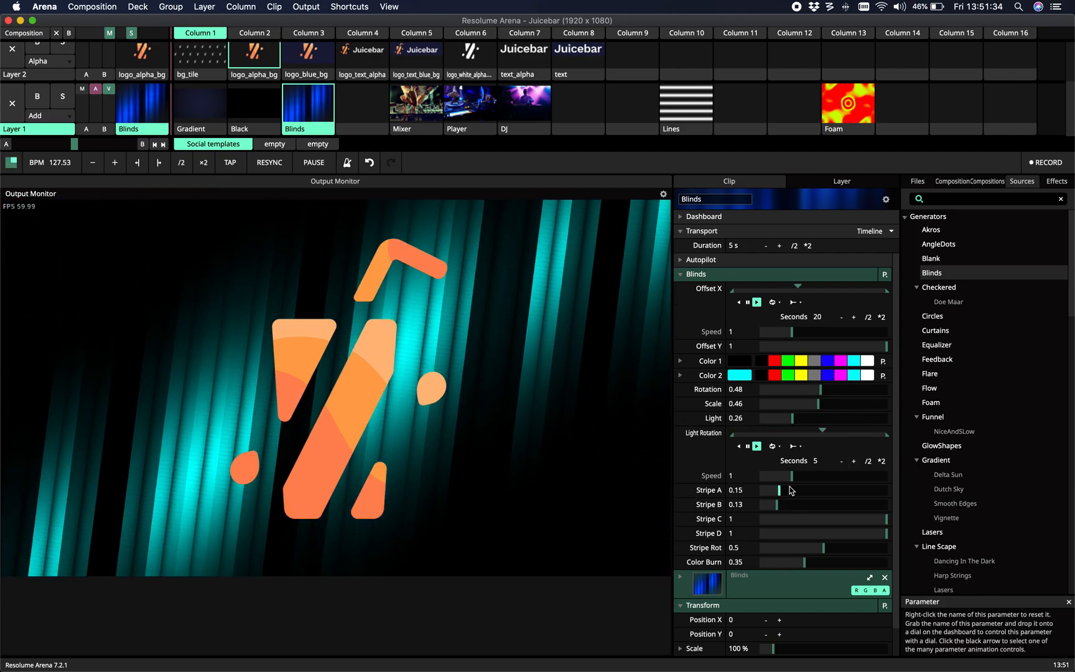
drag(794, 418, 773, 418)
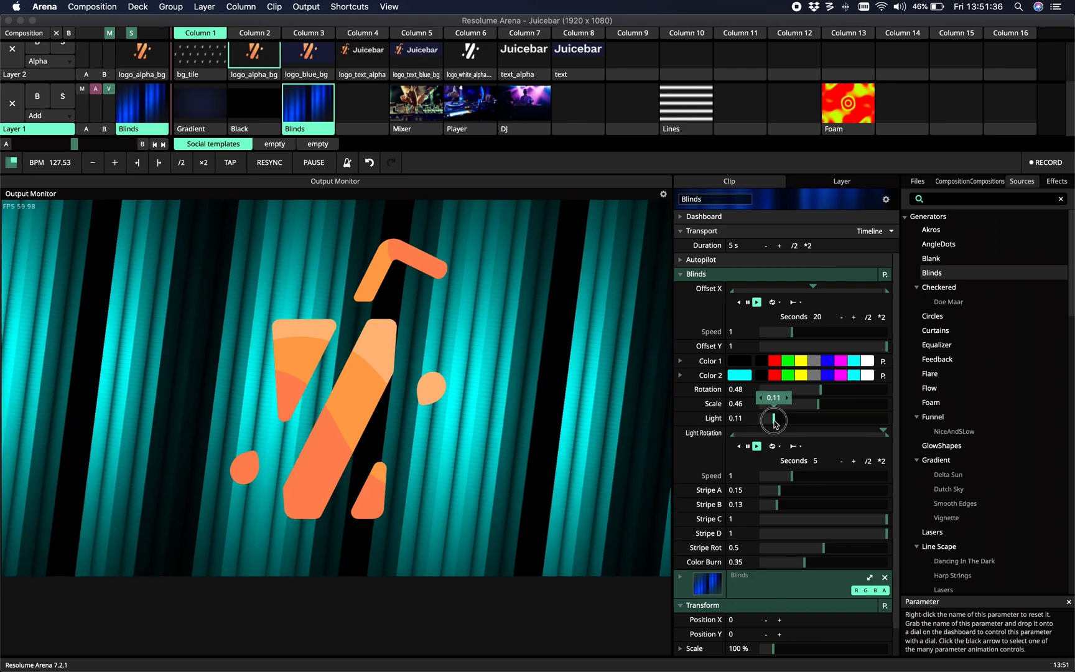
drag(777, 418, 773, 421)
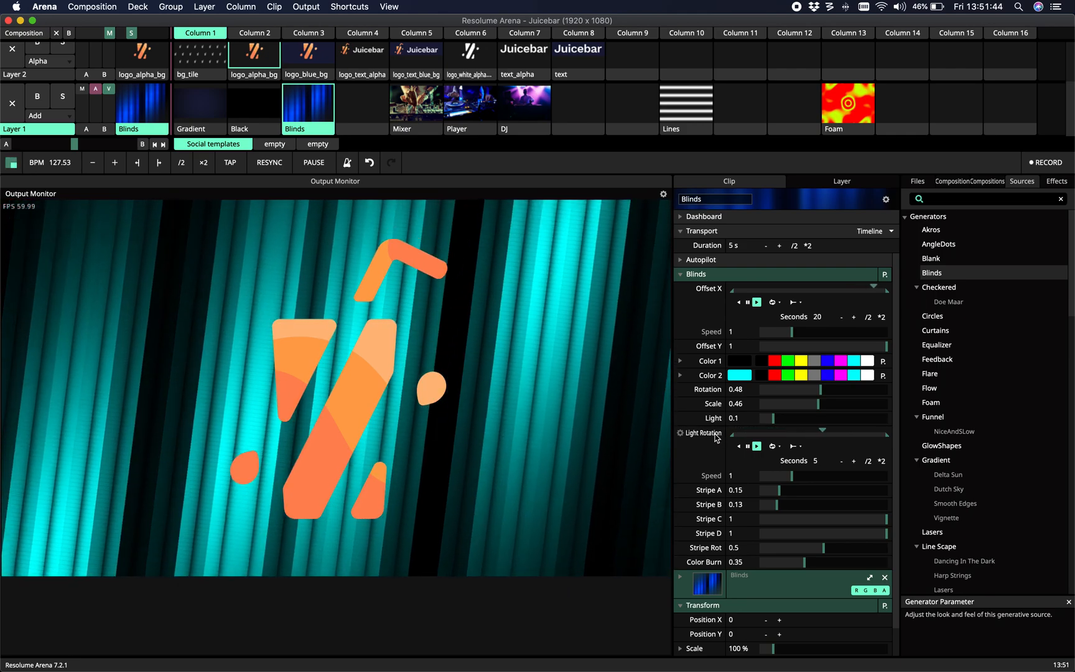
drag(813, 404, 847, 404)
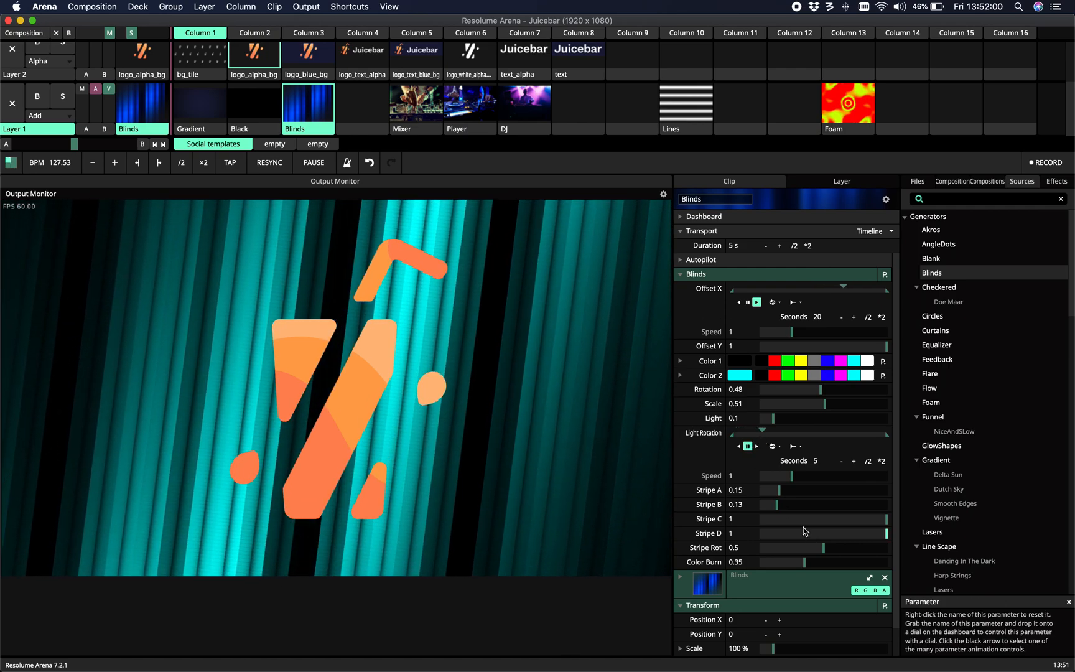
- Clear the Layer 2 logo, set scale to 0.21, and widen Stripes A and B
click(756, 302)
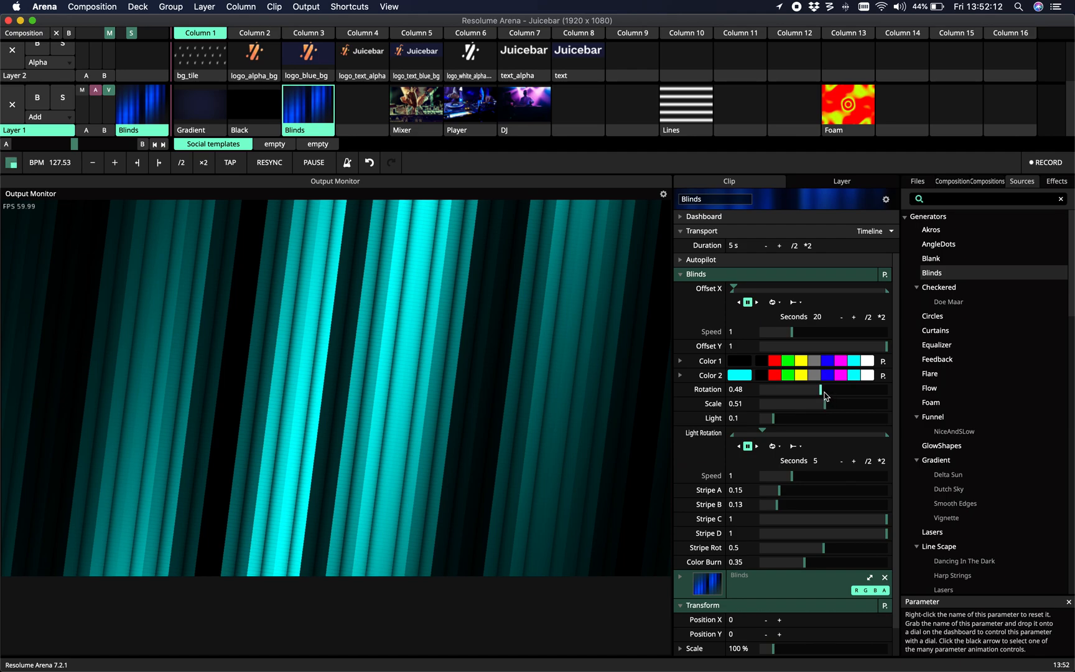
drag(821, 403, 777, 403)
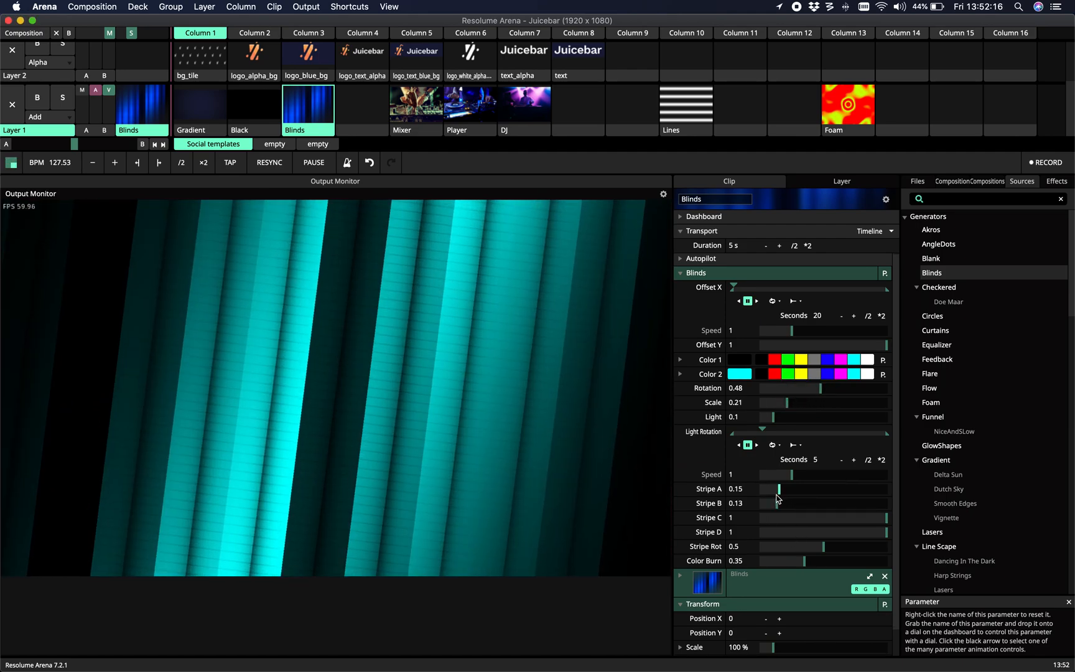
drag(778, 489, 875, 488)
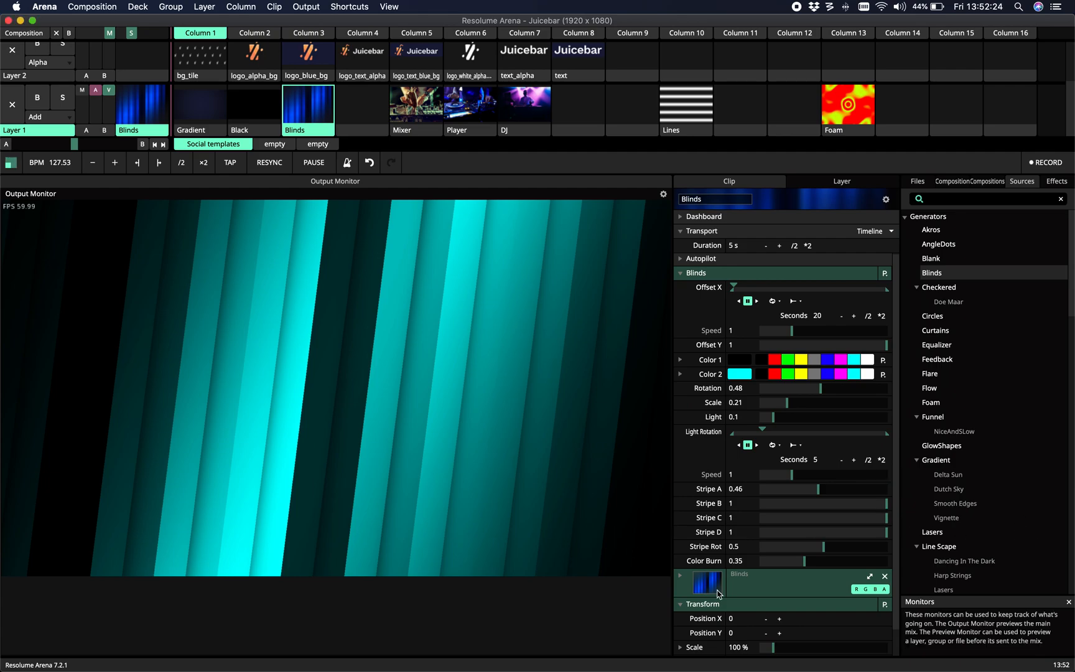
- Set Stripe C width to 0.84 and Stripe D to 0.12
drag(858, 518, 799, 531)
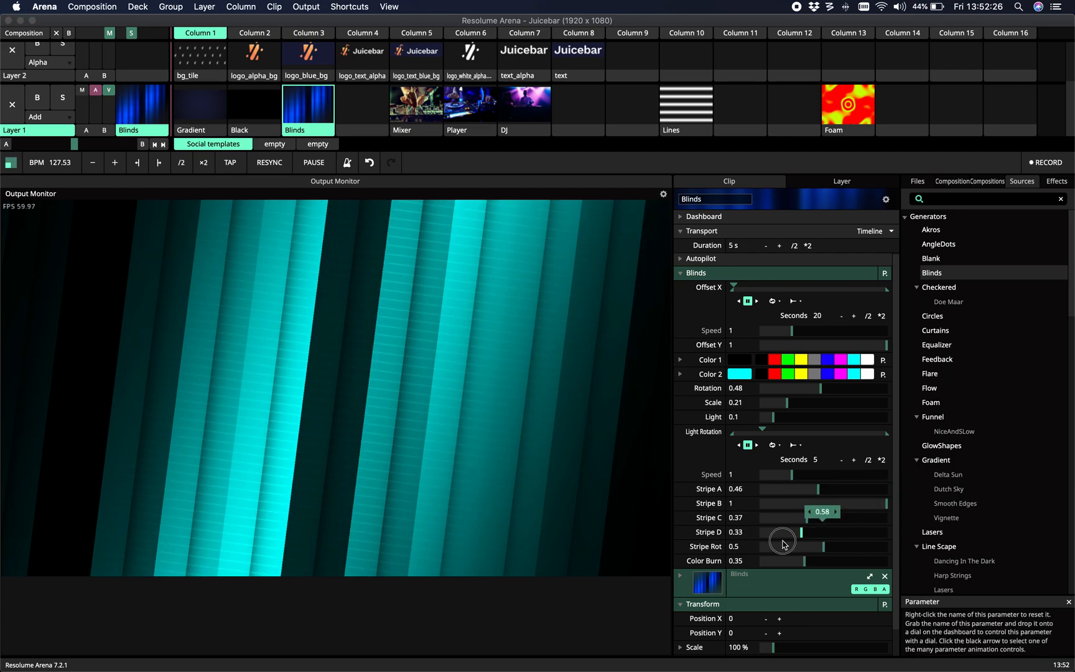
drag(802, 532, 775, 532)
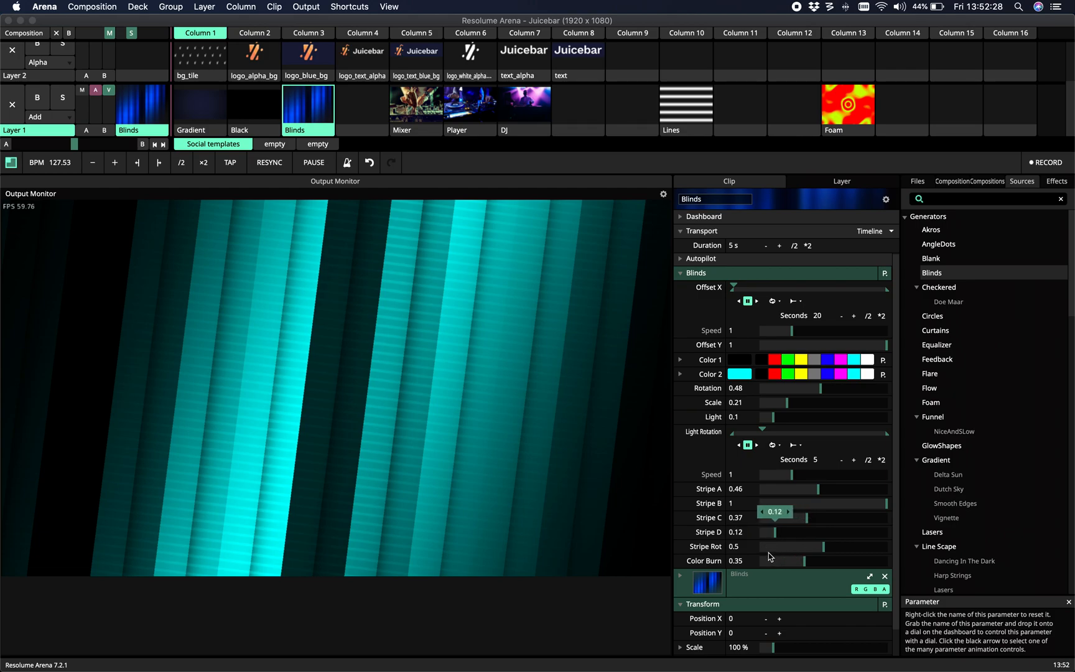
drag(775, 518, 798, 518)
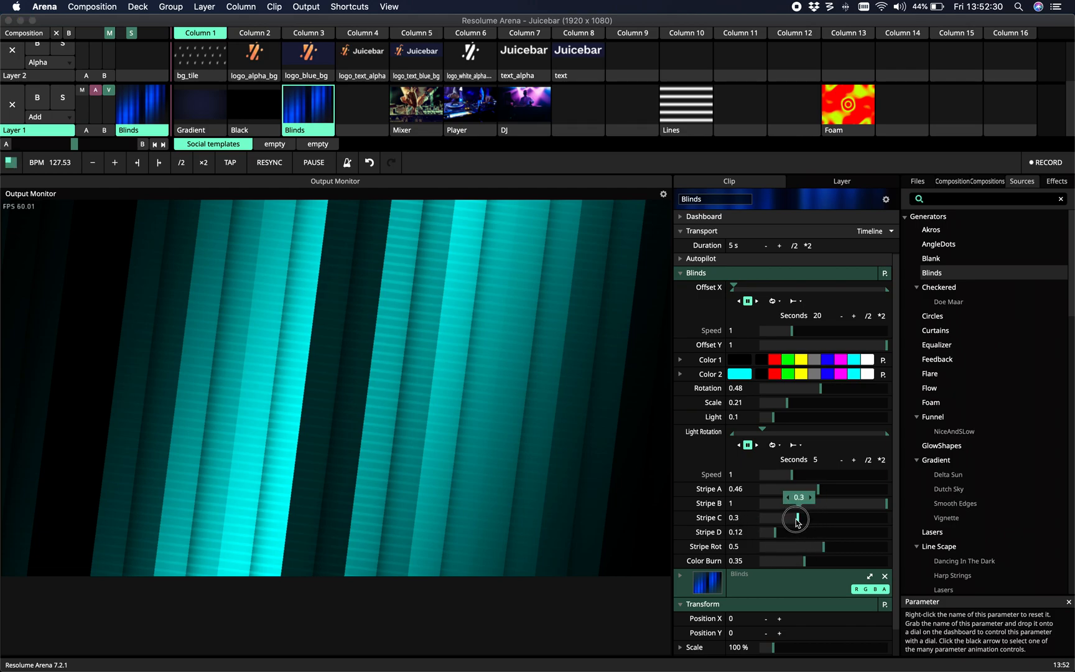
drag(796, 517, 871, 517)
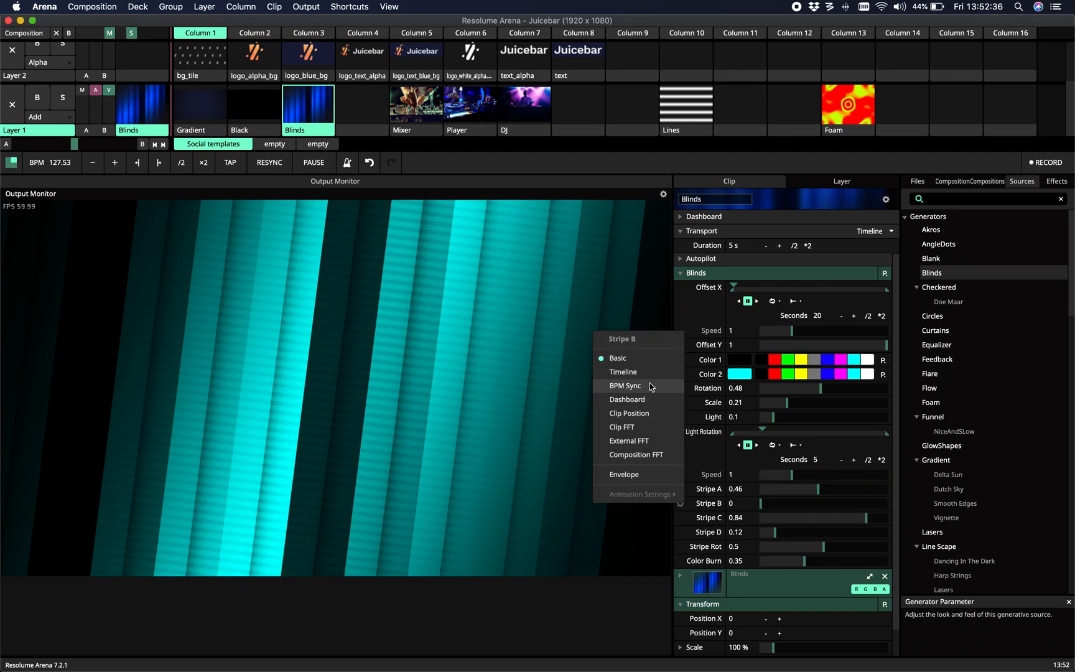
- Give Stripe B a 5-second Timeline animation with a Sine In/Out envelope
click(625, 385)
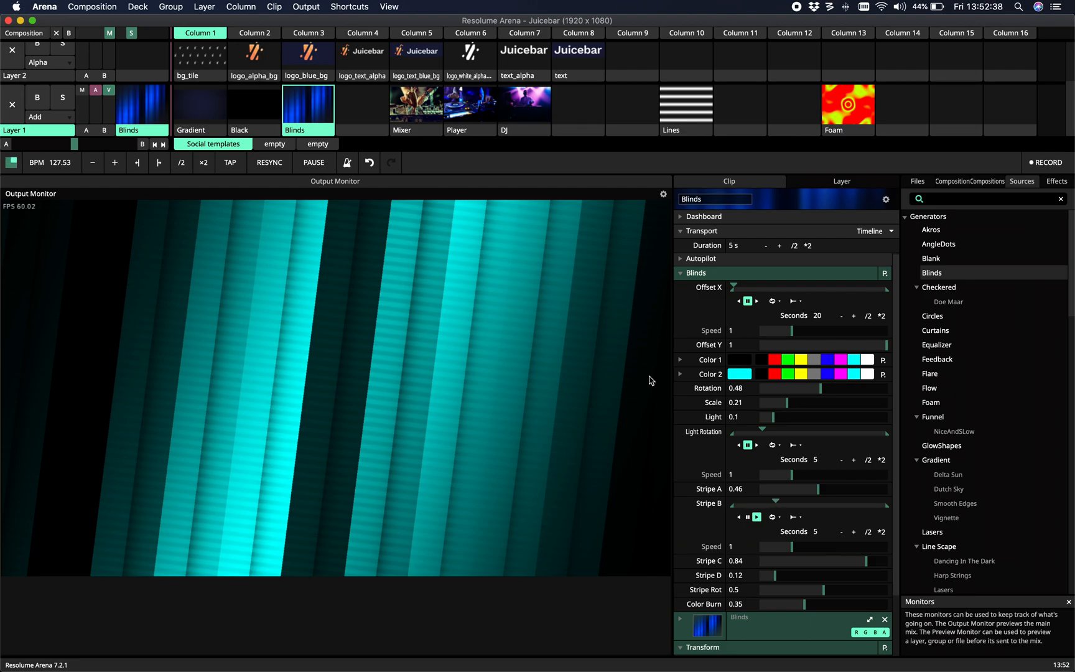
mouse_move(841, 545)
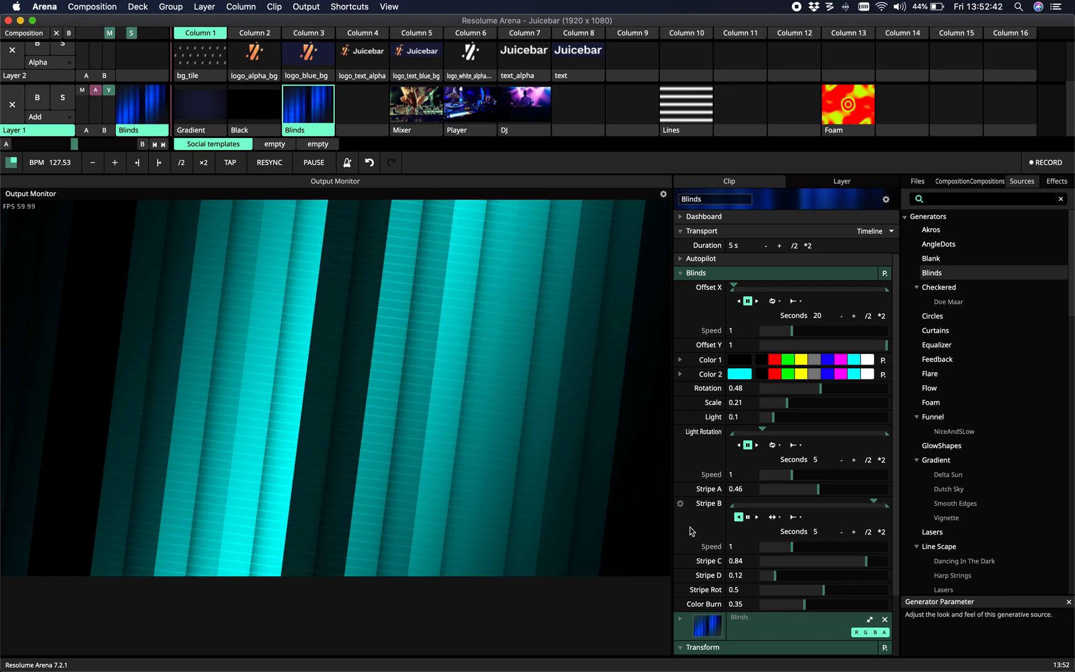
click(680, 503)
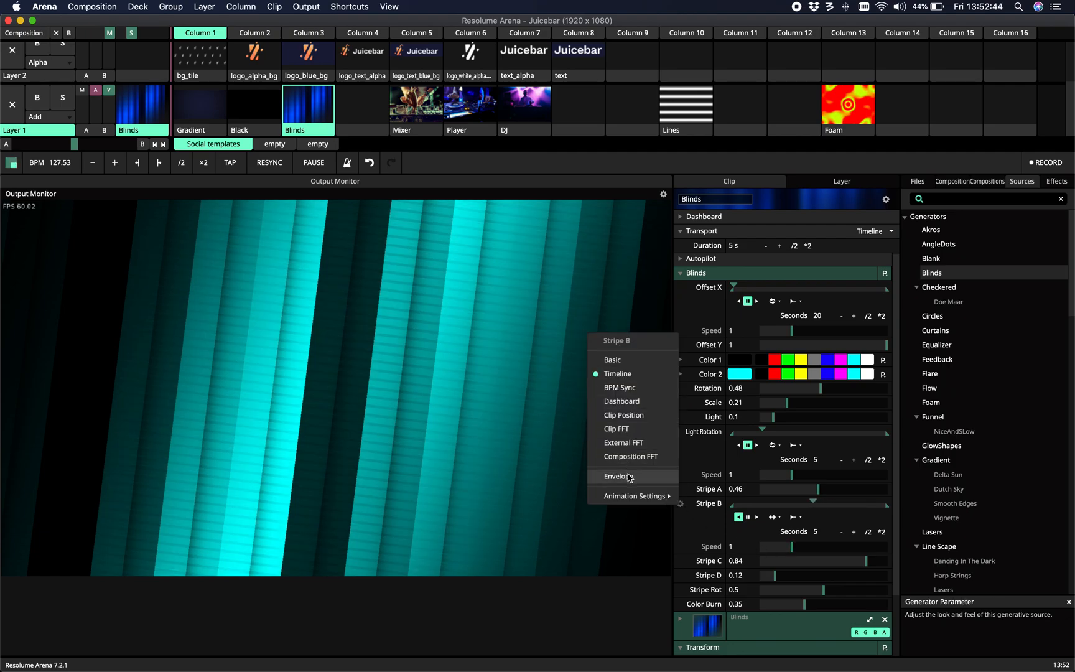
click(618, 477)
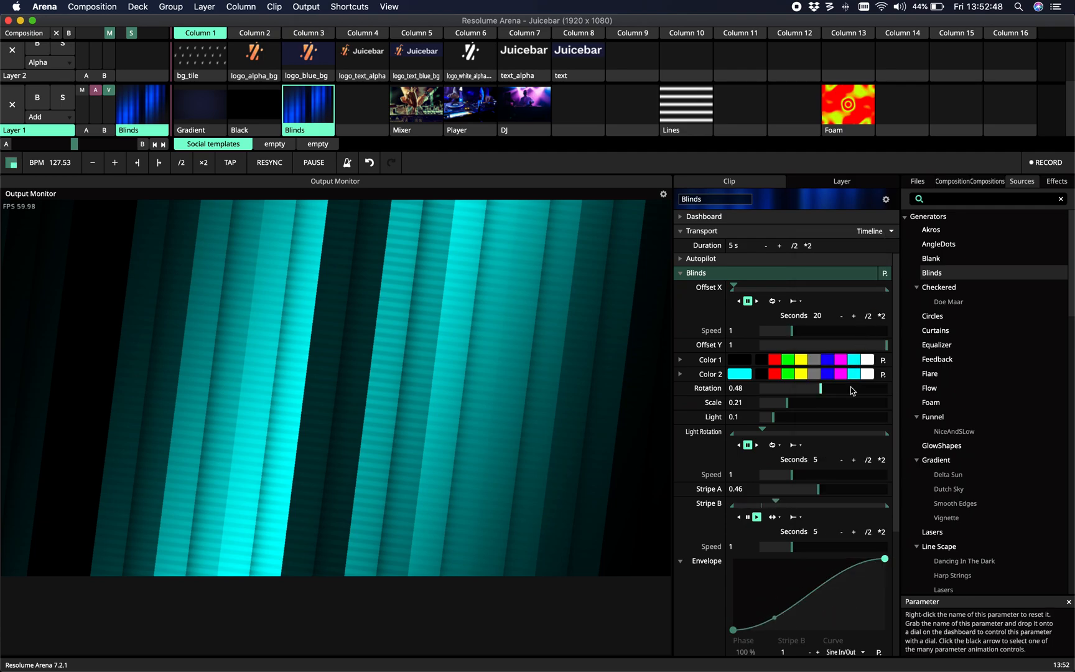
mouse_move(841, 417)
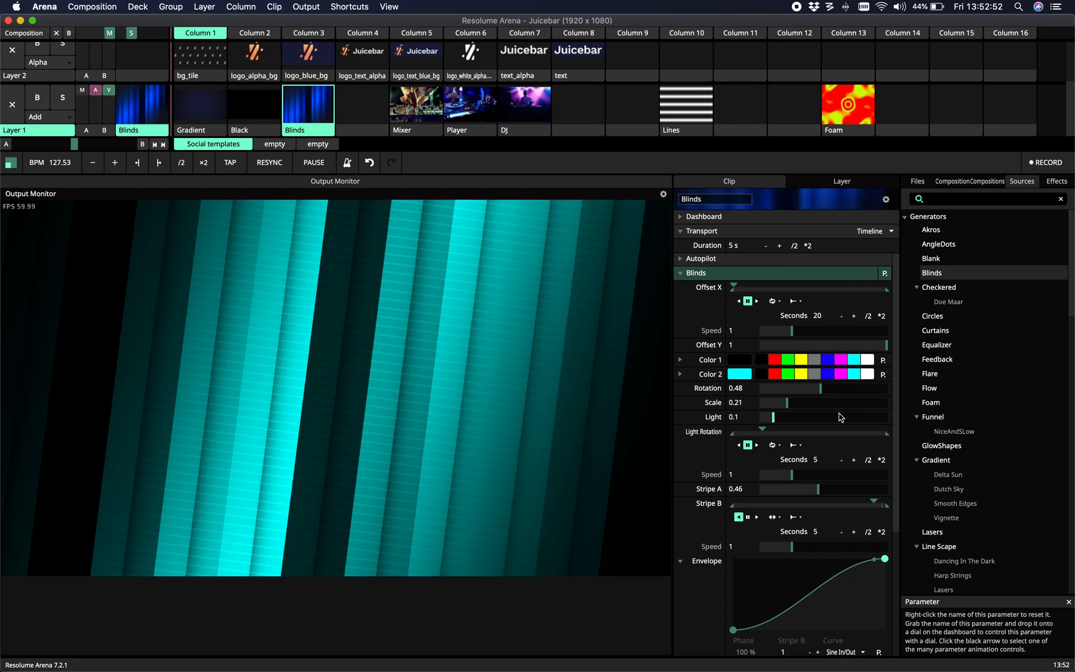
click(748, 517)
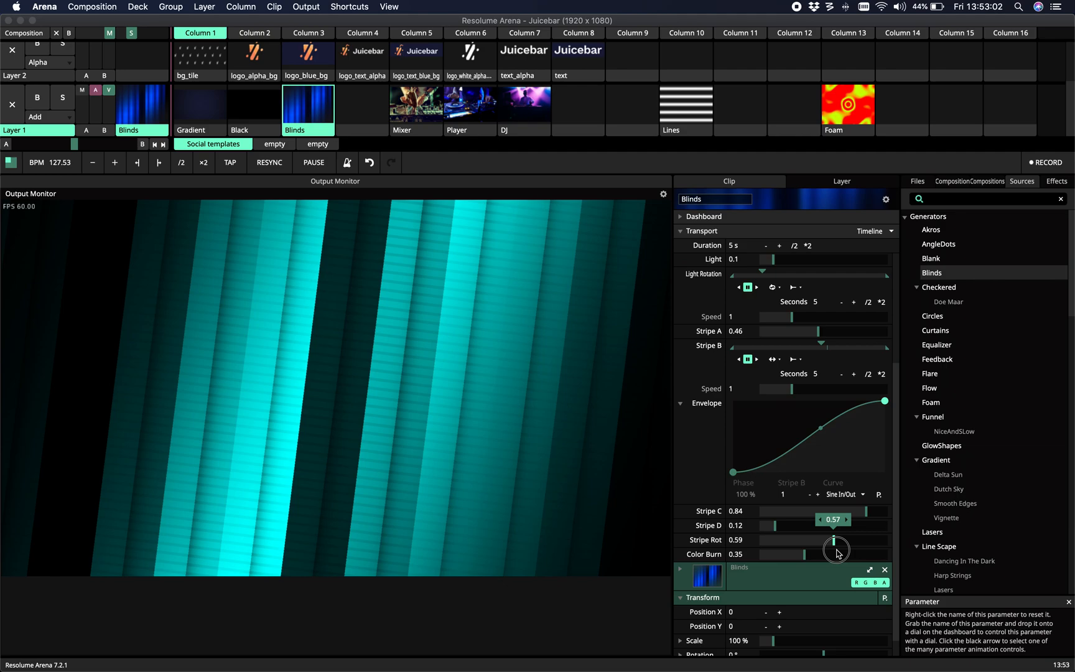
- Set stripe rotation to 0.57 and color burn to 0.73
drag(836, 548, 777, 543)
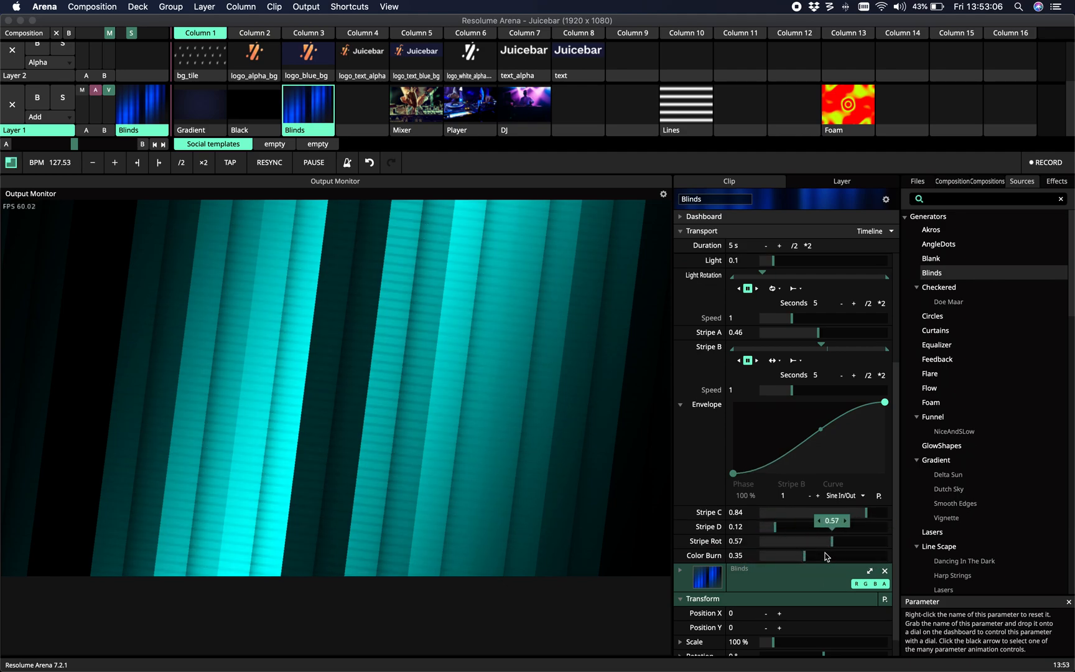
drag(802, 556, 885, 552)
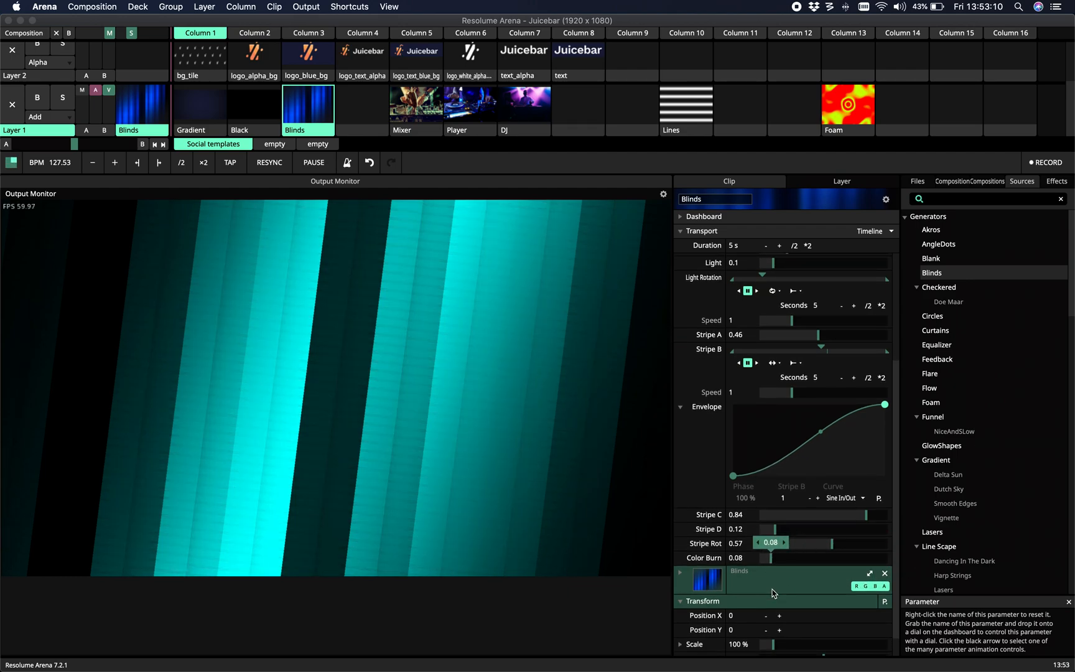
drag(773, 557, 812, 560)
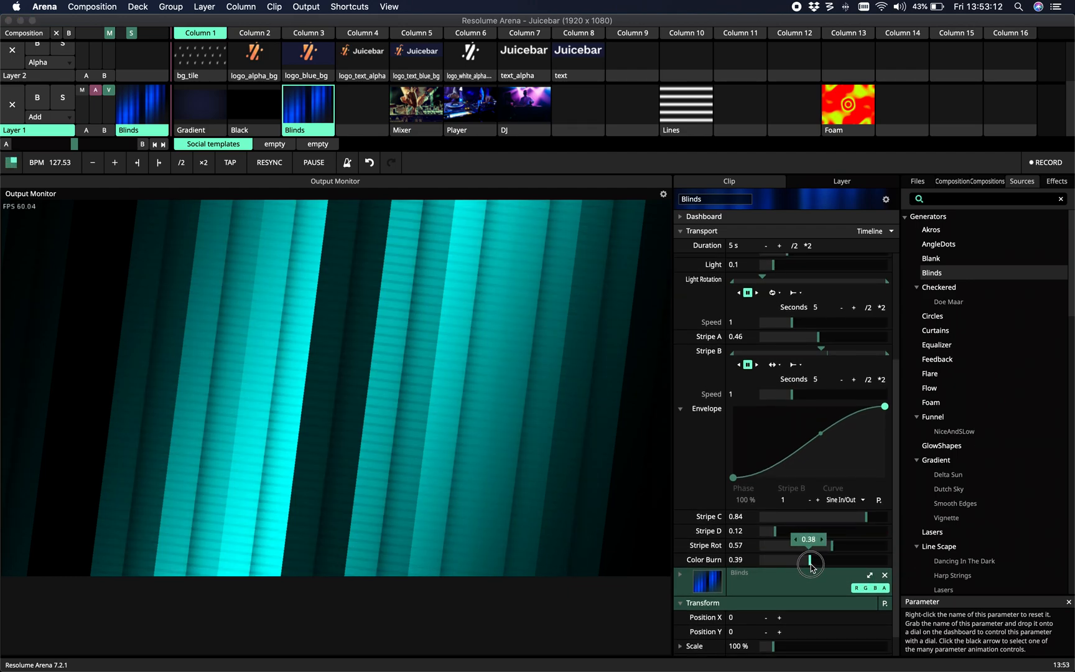
drag(809, 559, 851, 559)
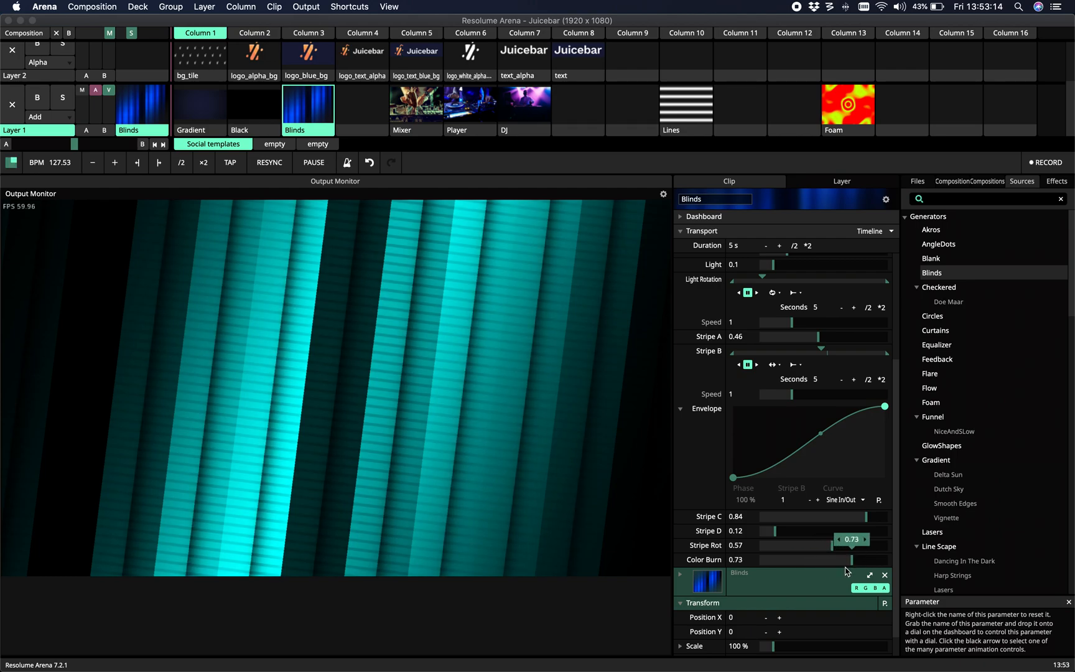